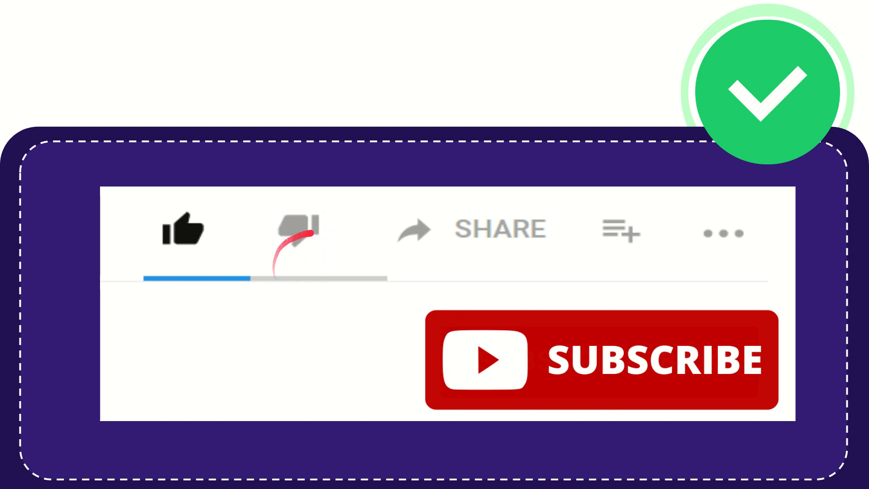
left_click(297, 230)
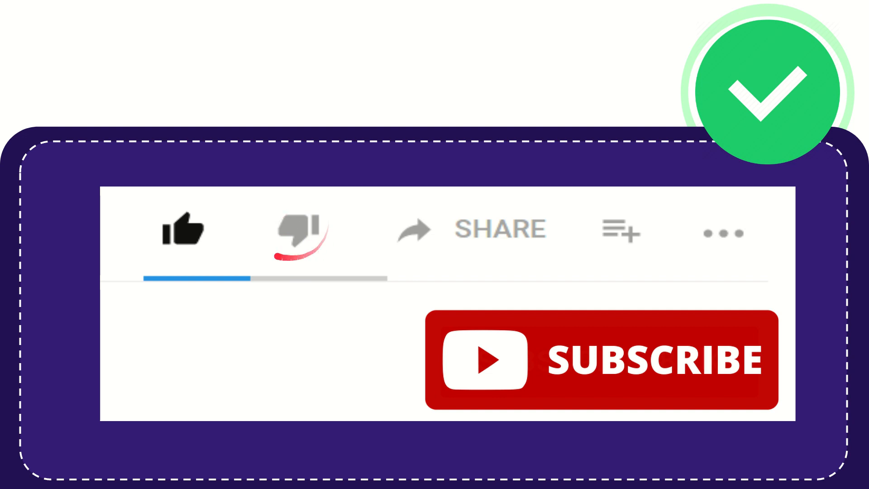